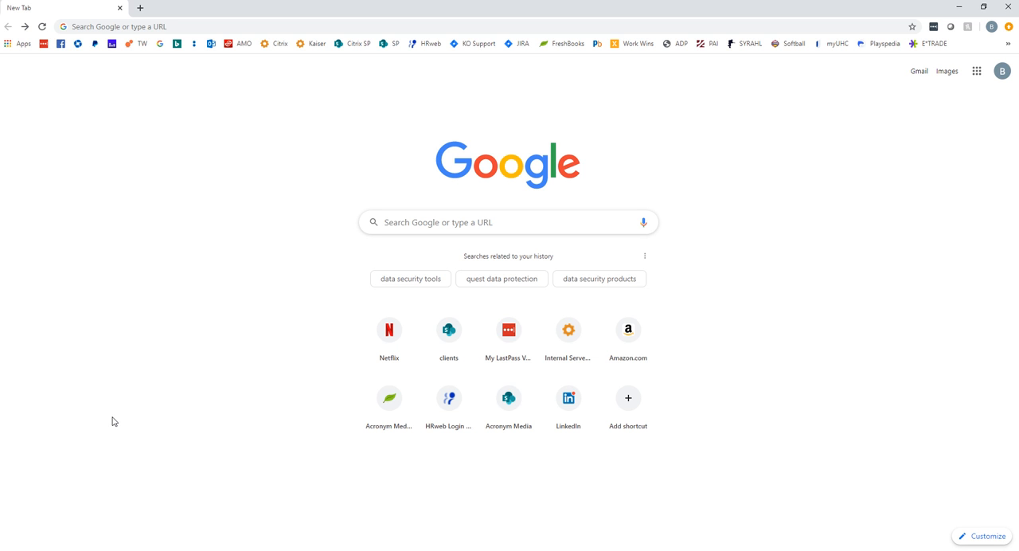
mouse_move(183, 233)
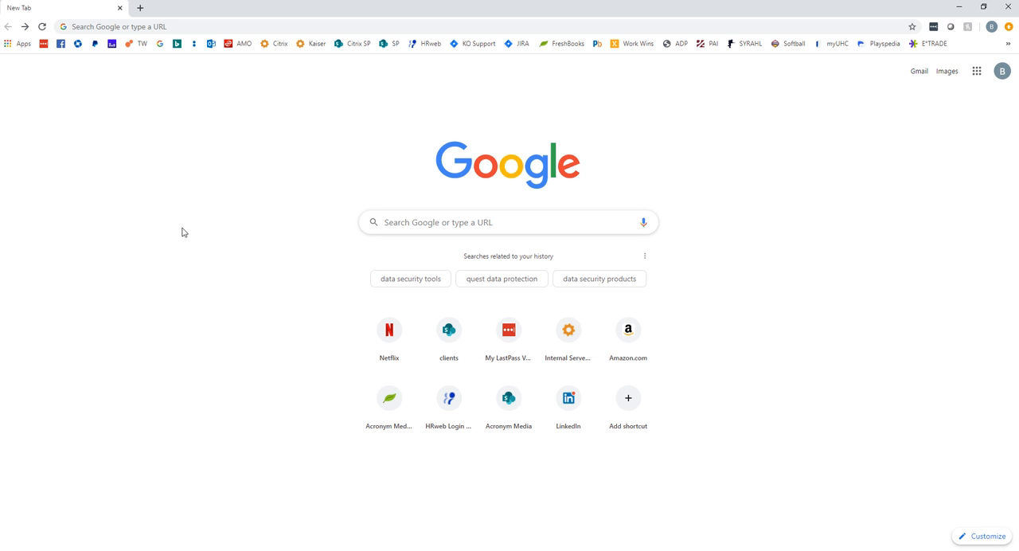
mouse_move(199, 88)
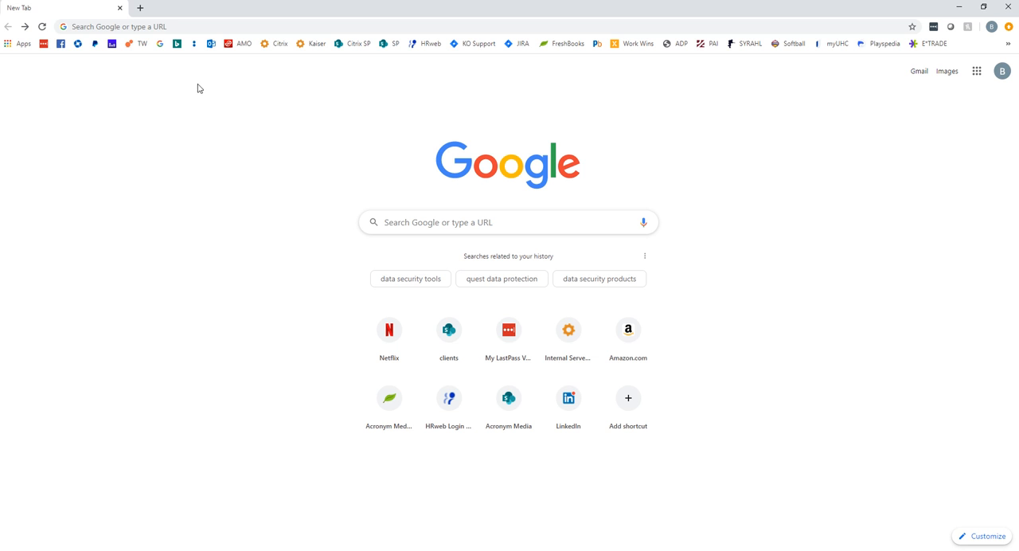
mouse_move(156, 83)
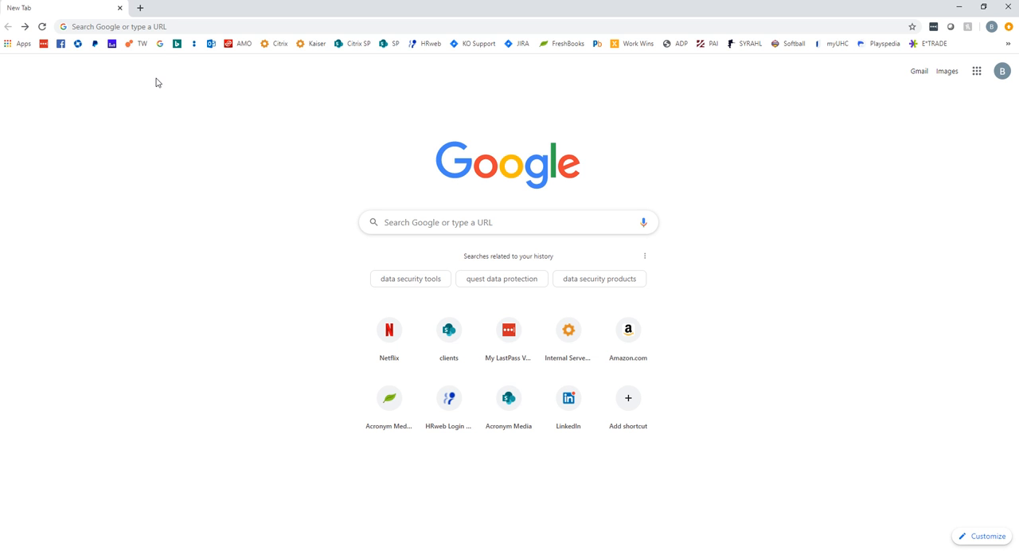
mouse_move(146, 96)
text(data prote)
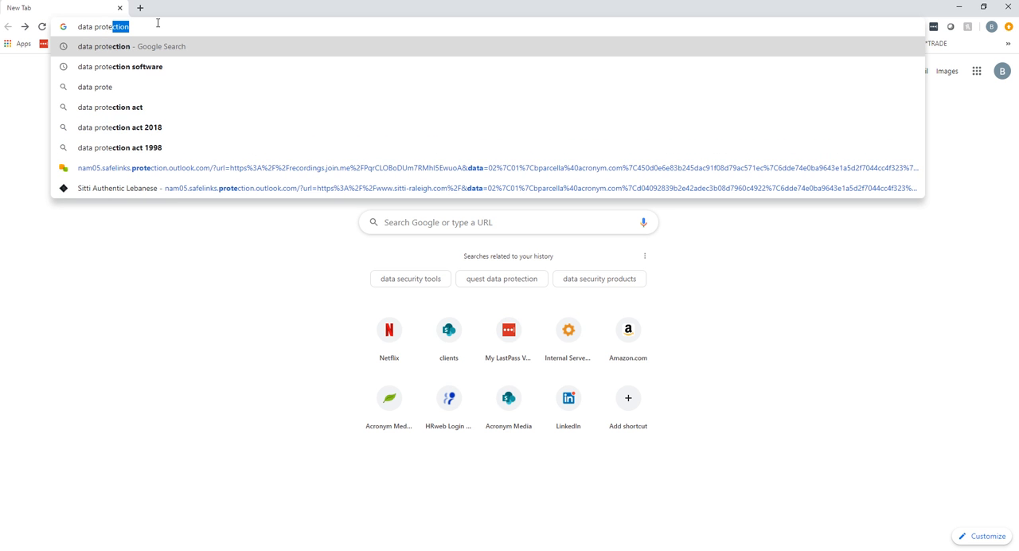
Run the Google search for 'data protection' to load its results page
key(Enter)
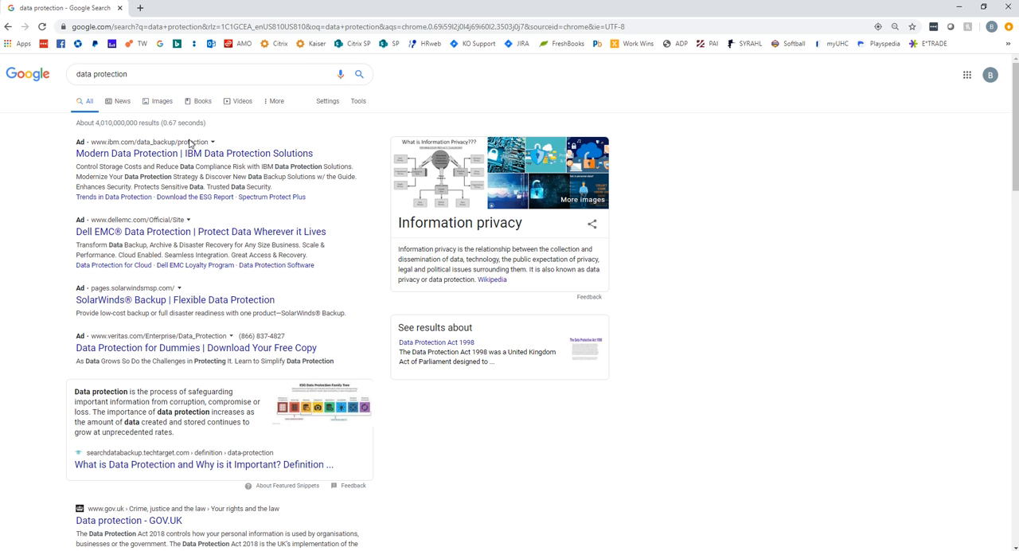
mouse_move(201, 211)
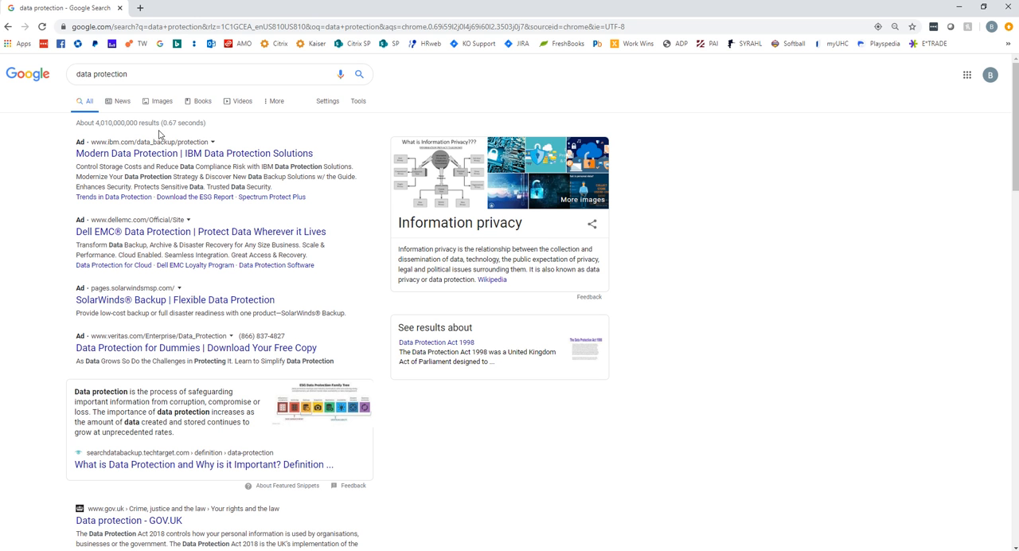
mouse_move(62, 148)
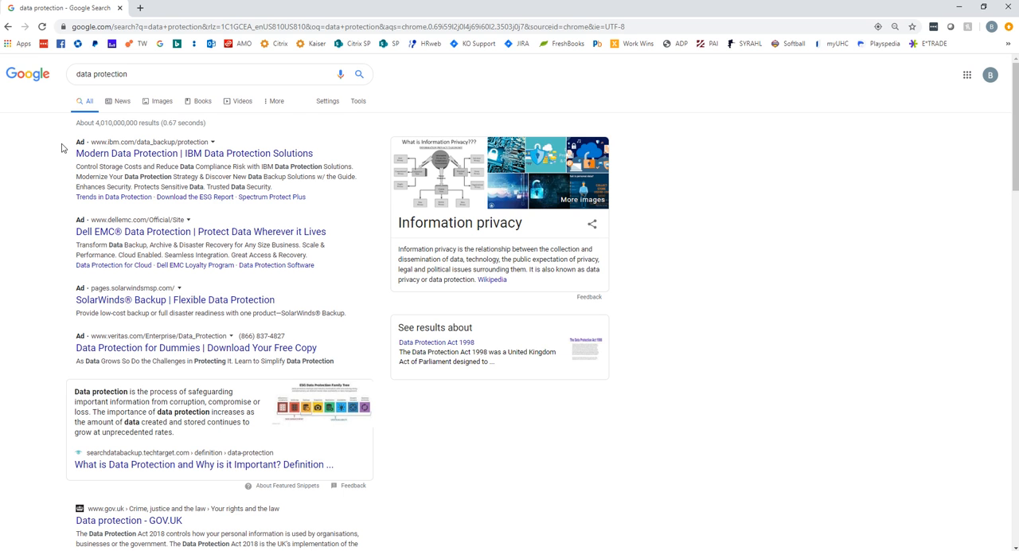
mouse_move(64, 149)
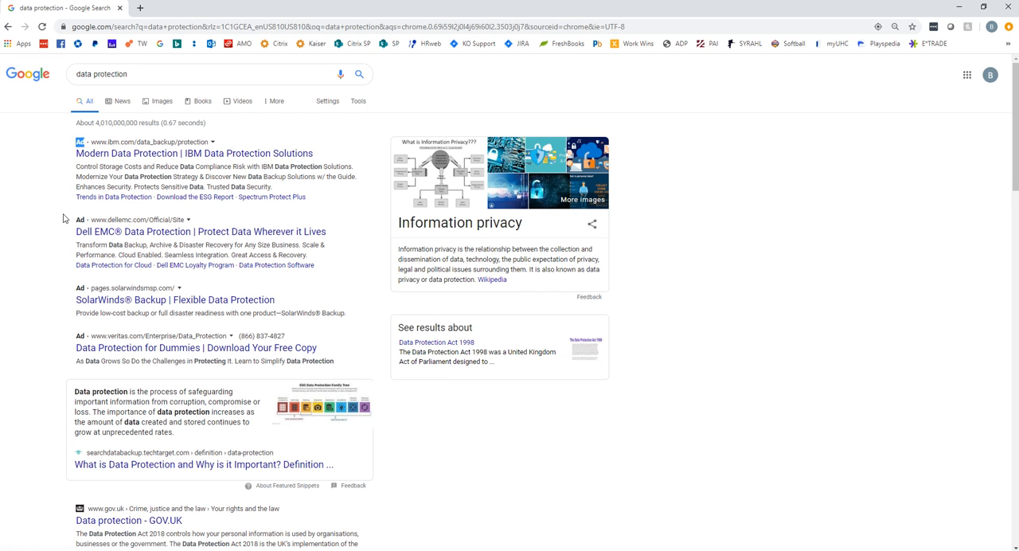
mouse_move(193, 153)
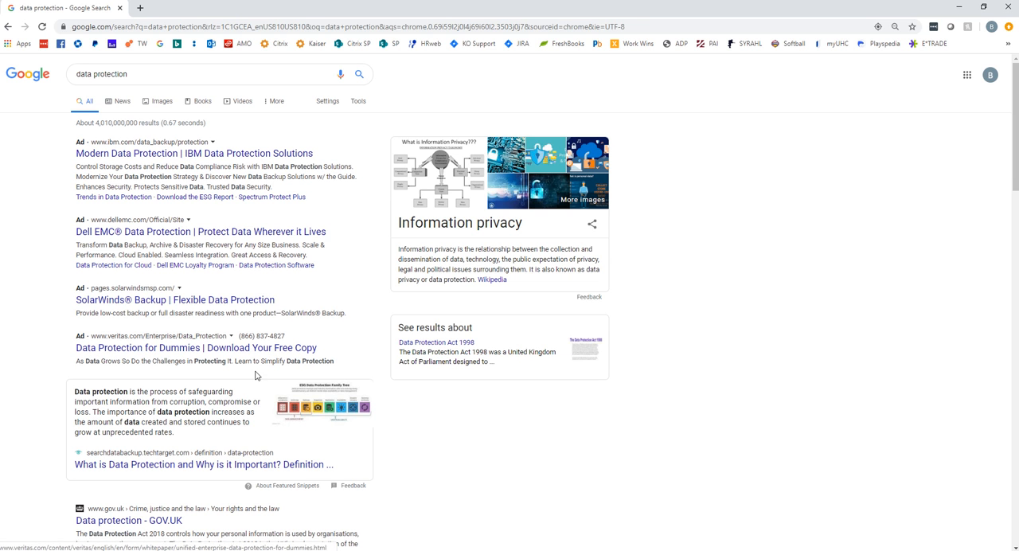
Scroll past the ads to the GOV.UK result and the People also ask questions
scroll(down, 3)
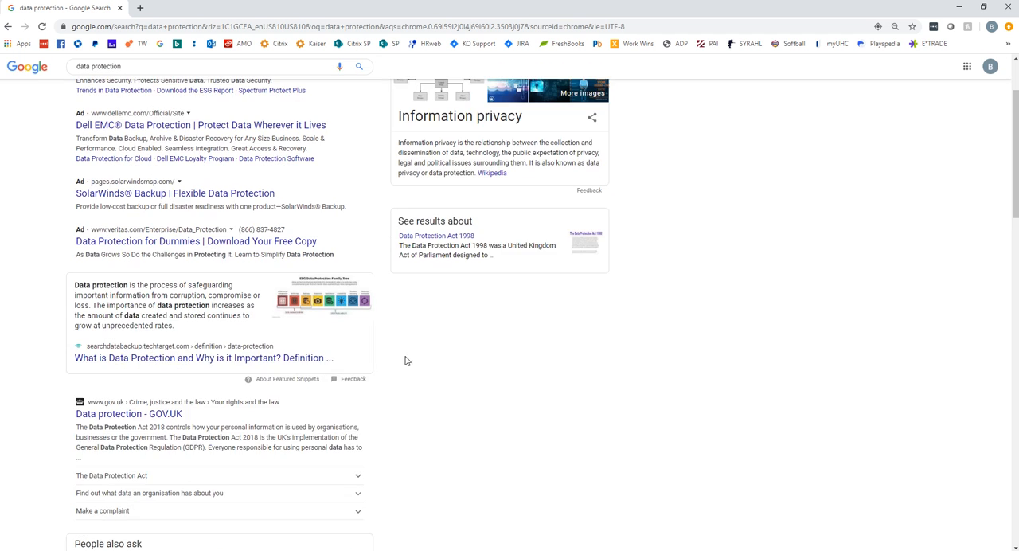
scroll(down, 3)
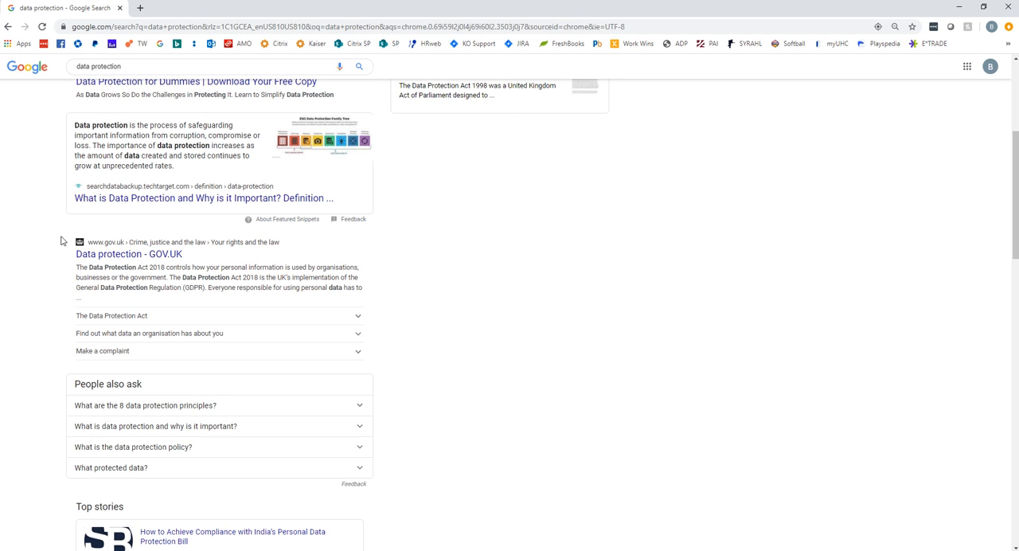
mouse_move(192, 278)
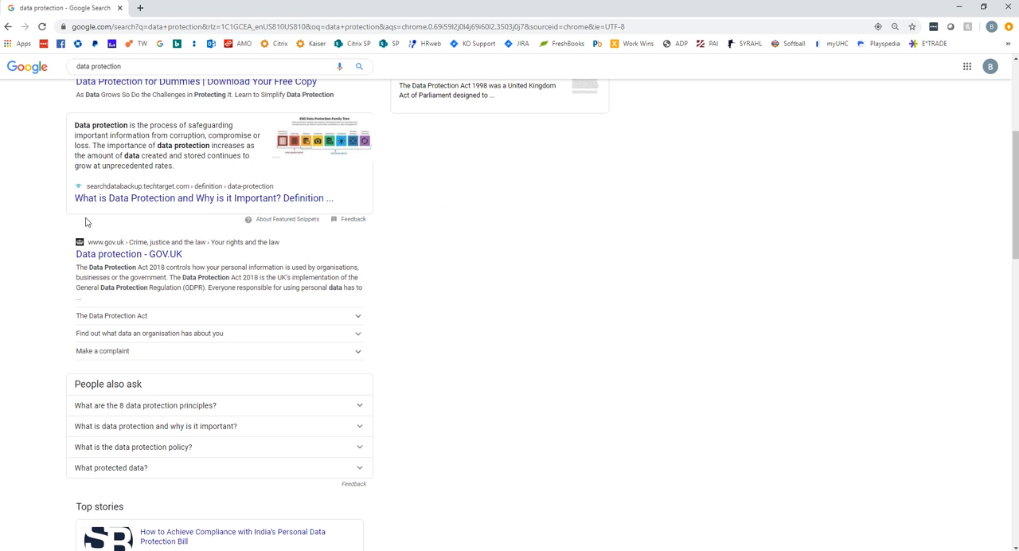
mouse_move(102, 216)
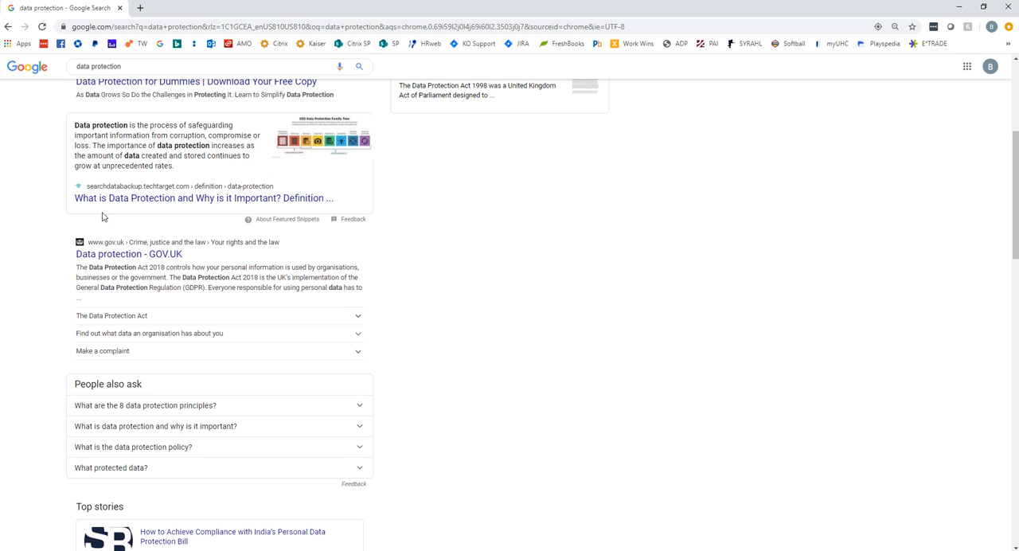
mouse_move(129, 253)
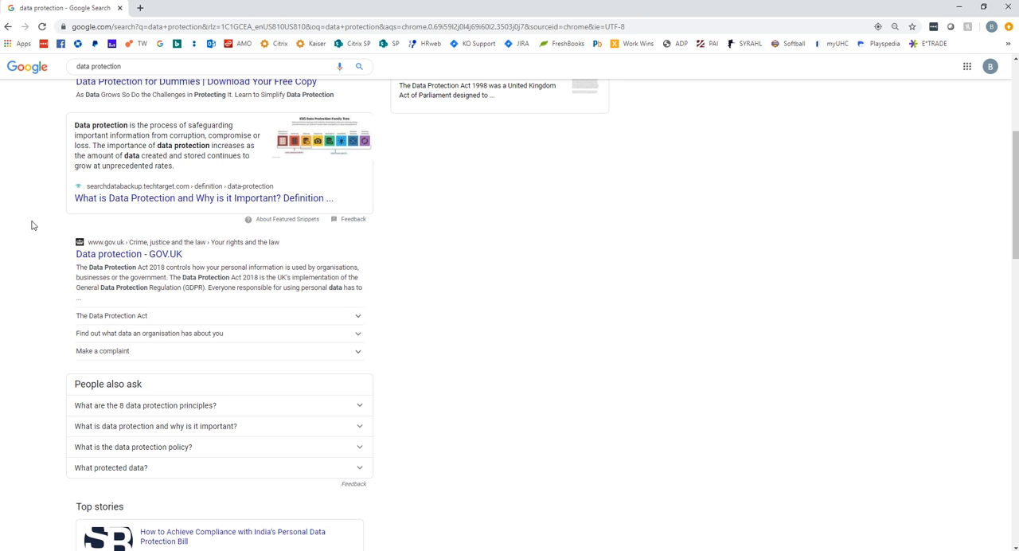
mouse_move(67, 250)
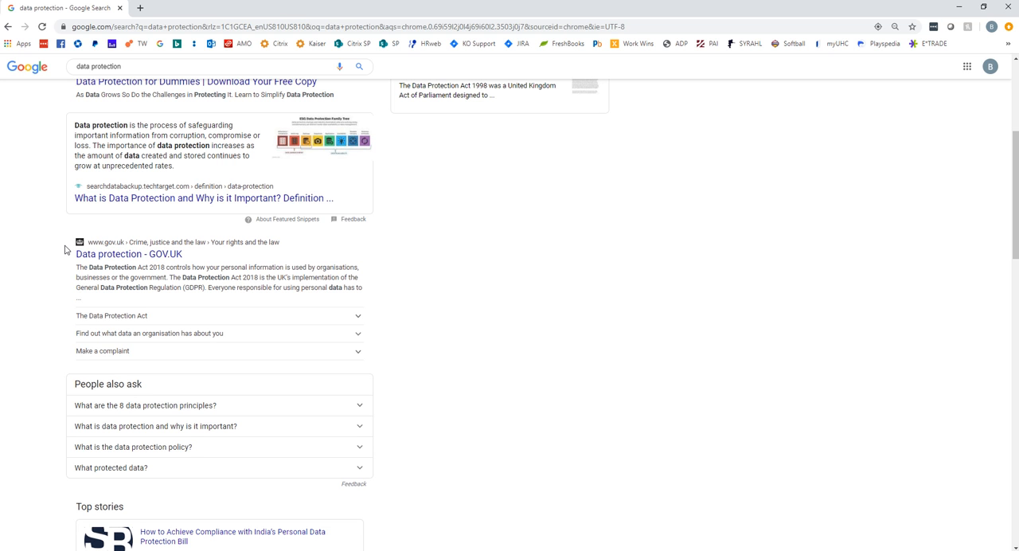
mouse_move(42, 223)
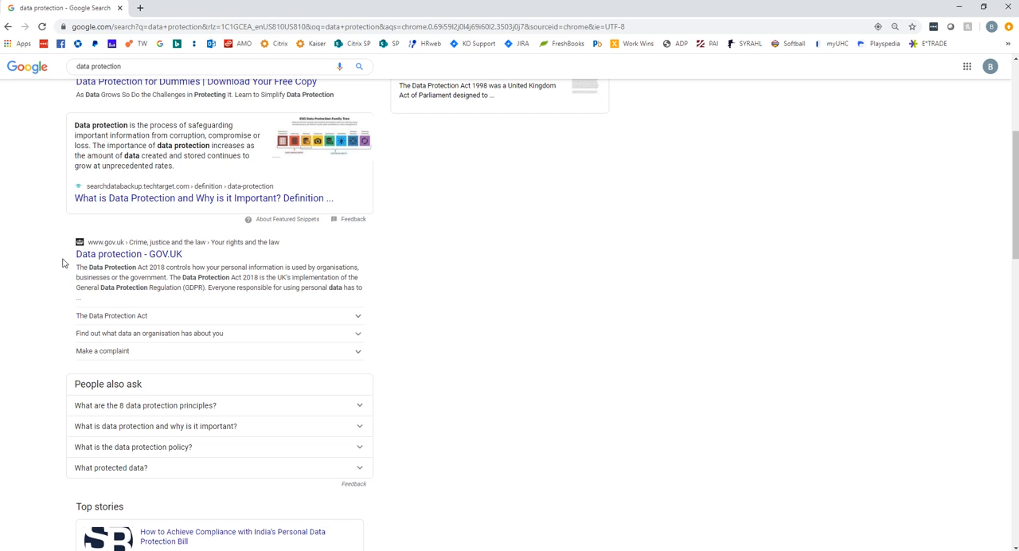
mouse_move(443, 268)
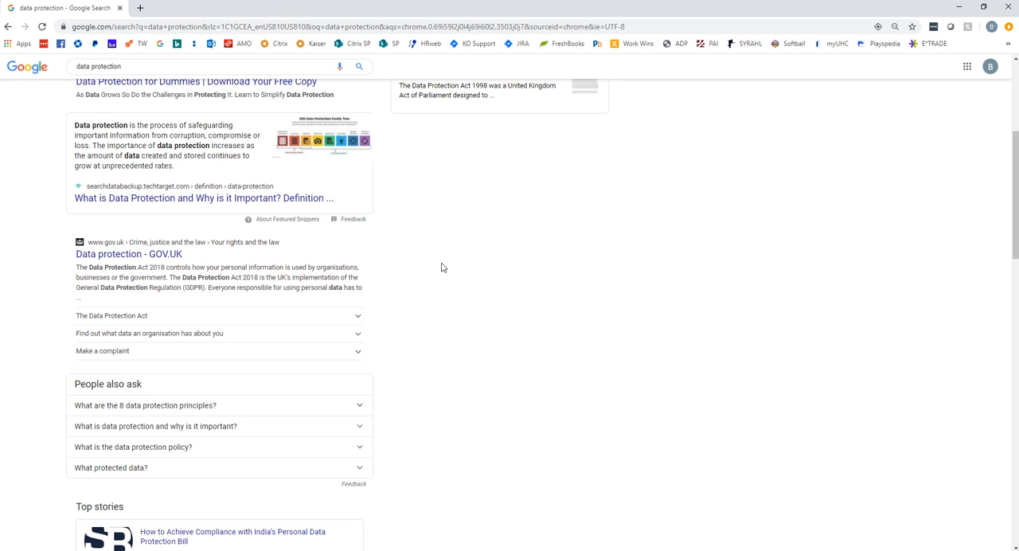
mouse_move(433, 264)
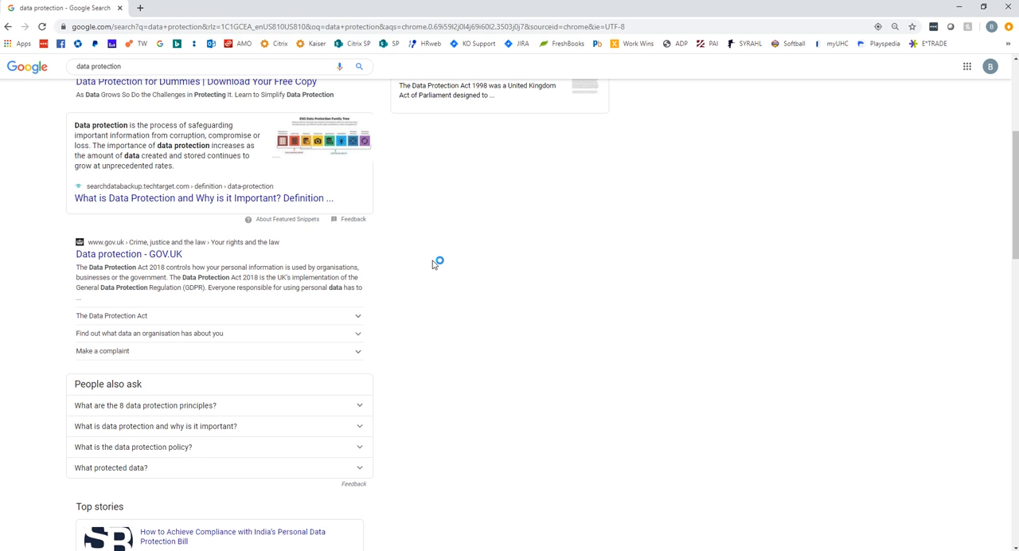
mouse_move(344, 277)
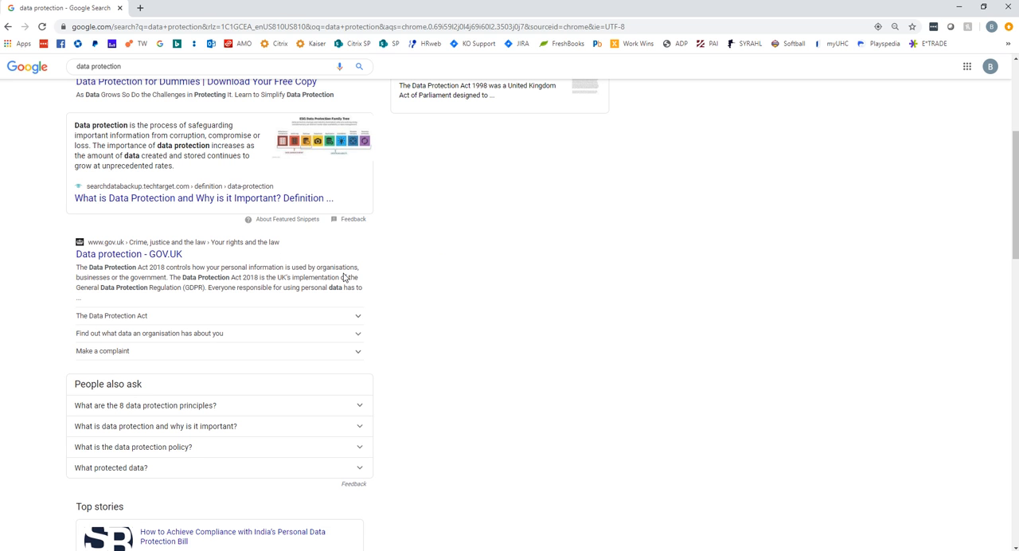
mouse_move(293, 309)
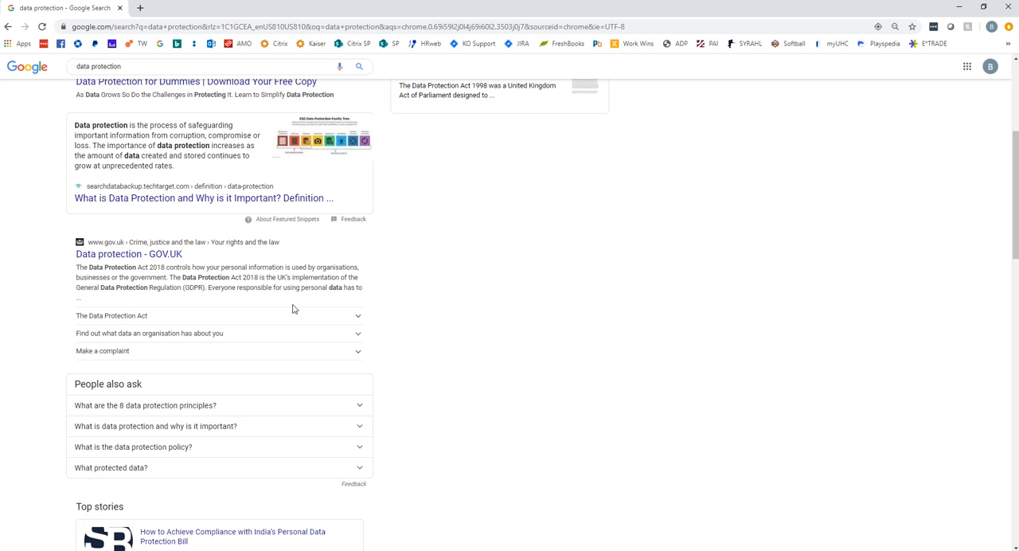
mouse_move(437, 293)
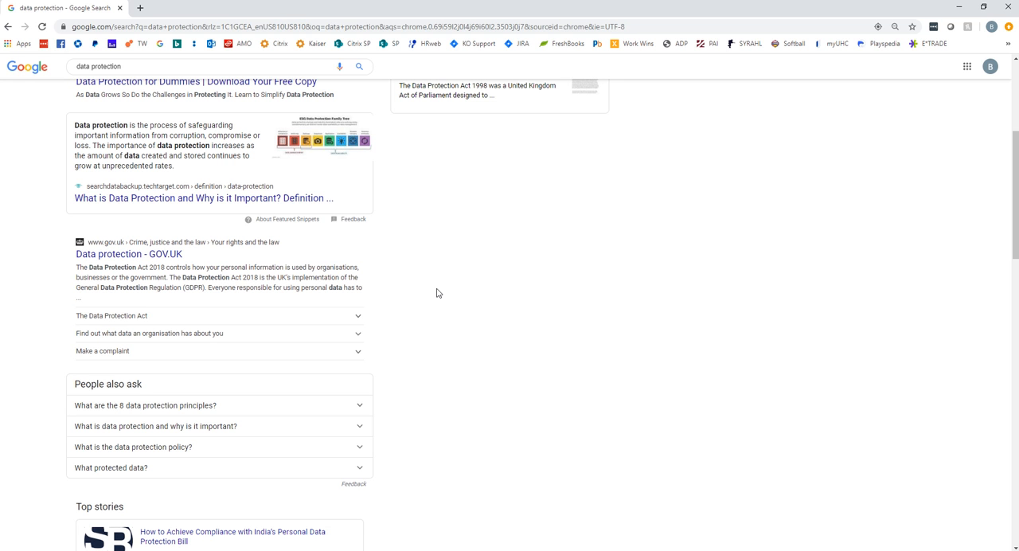
mouse_move(438, 296)
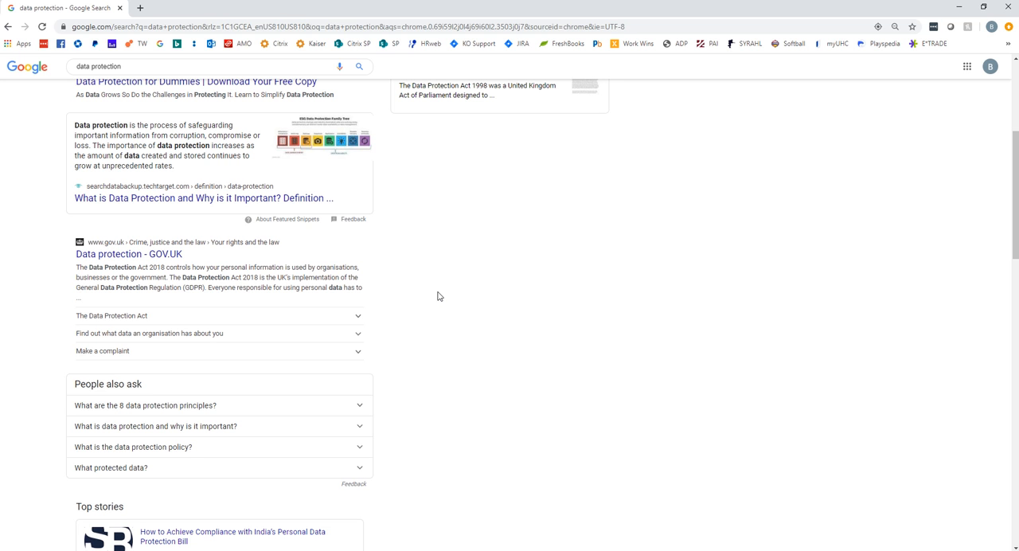
mouse_move(487, 268)
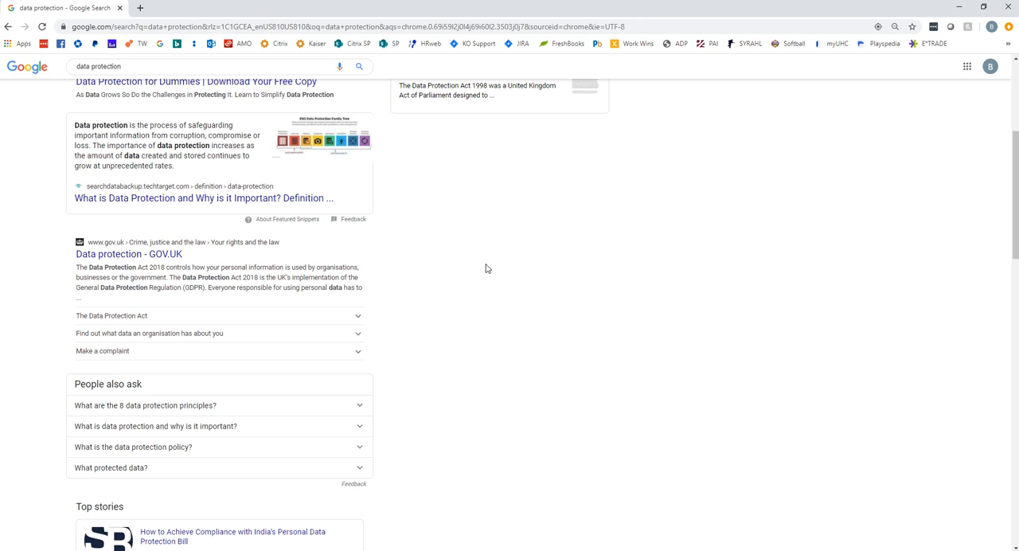
mouse_move(78, 222)
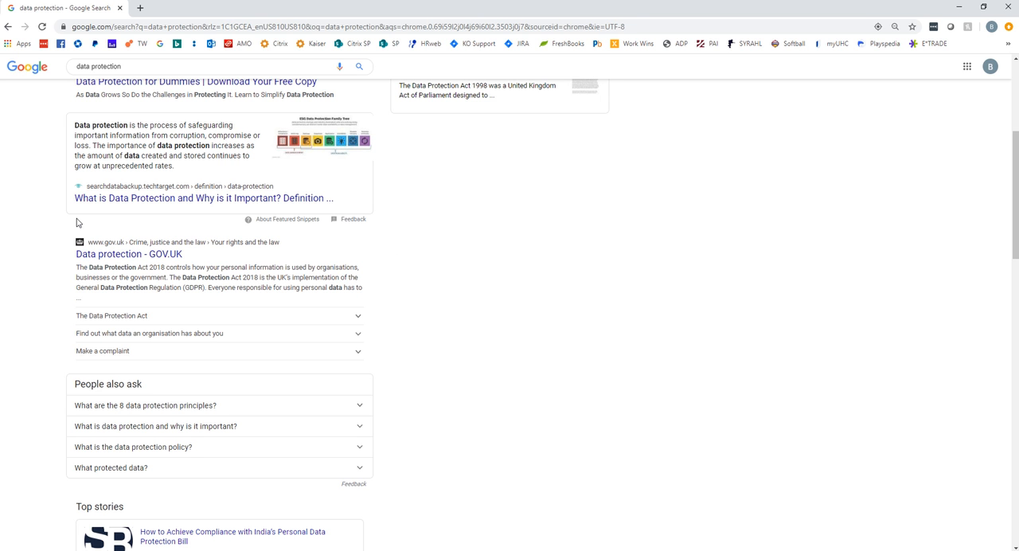
mouse_move(261, 285)
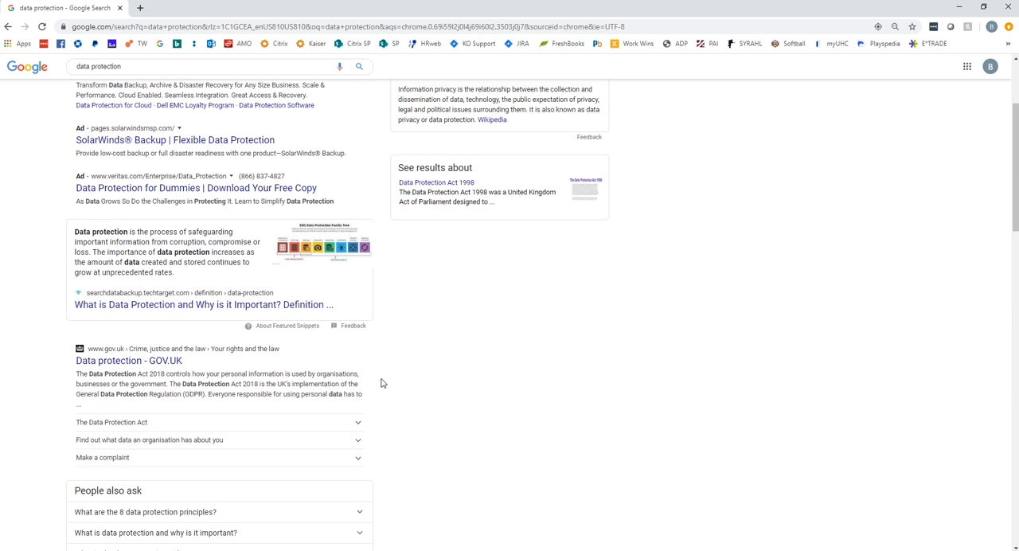
mouse_move(44, 353)
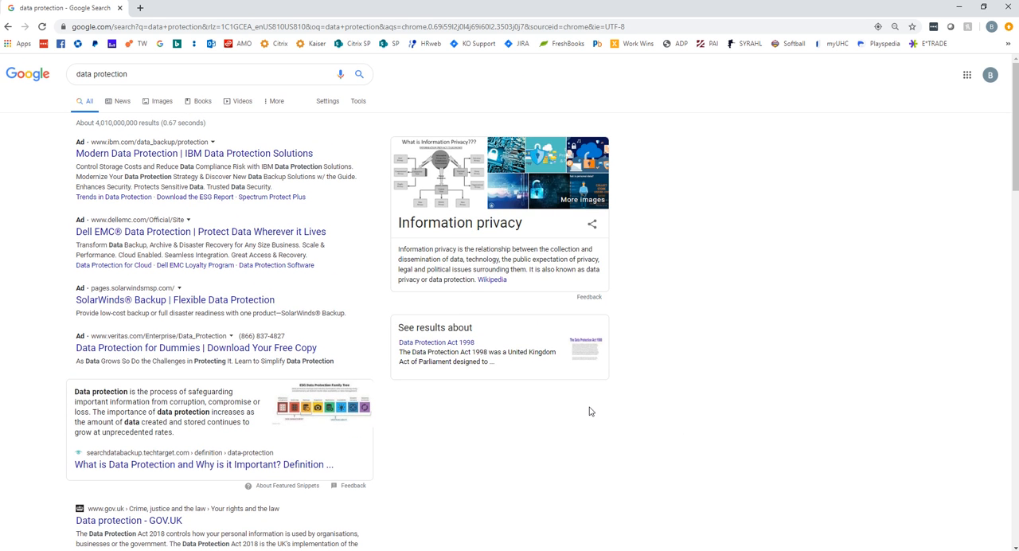
mouse_move(430, 198)
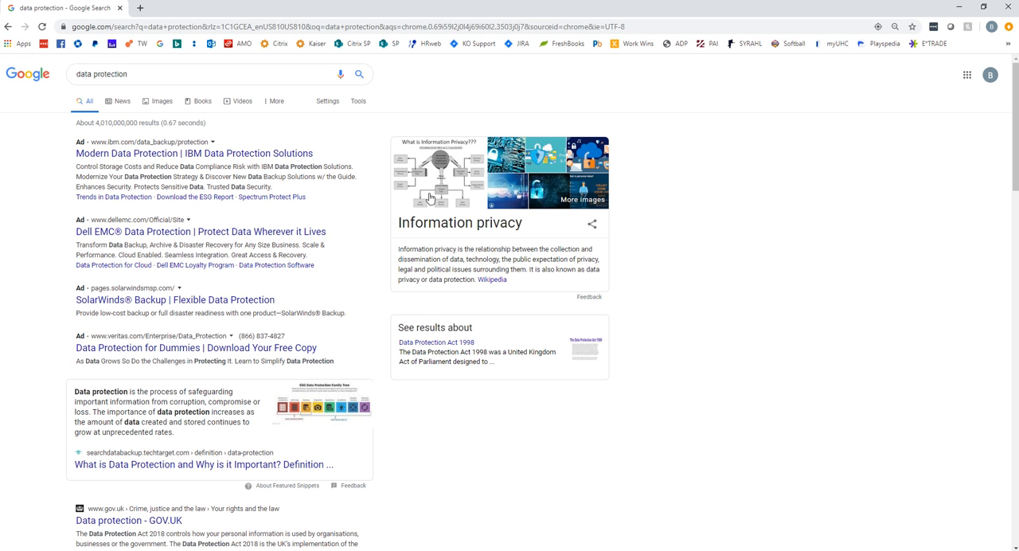
mouse_move(416, 121)
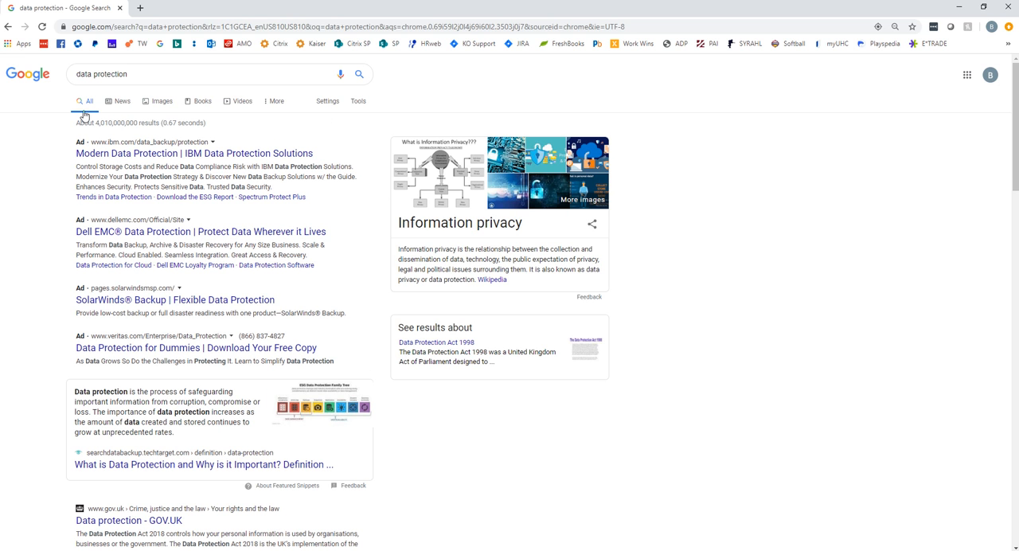
mouse_move(335, 229)
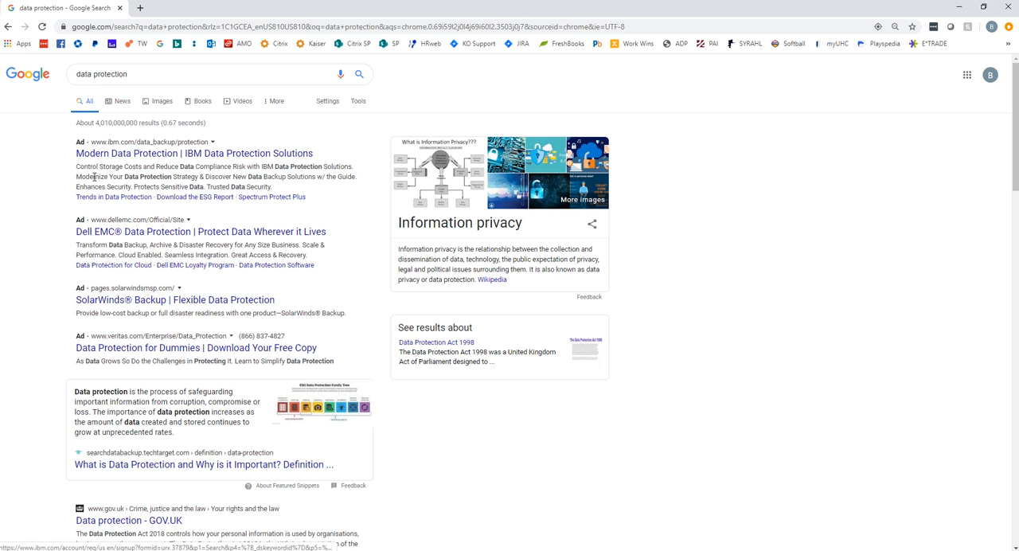
mouse_move(57, 363)
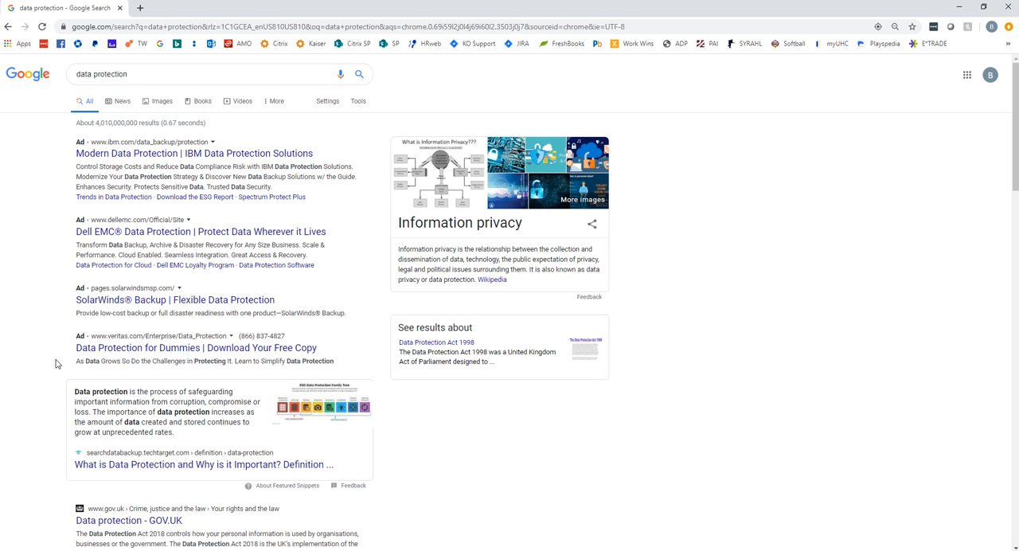
mouse_move(357, 376)
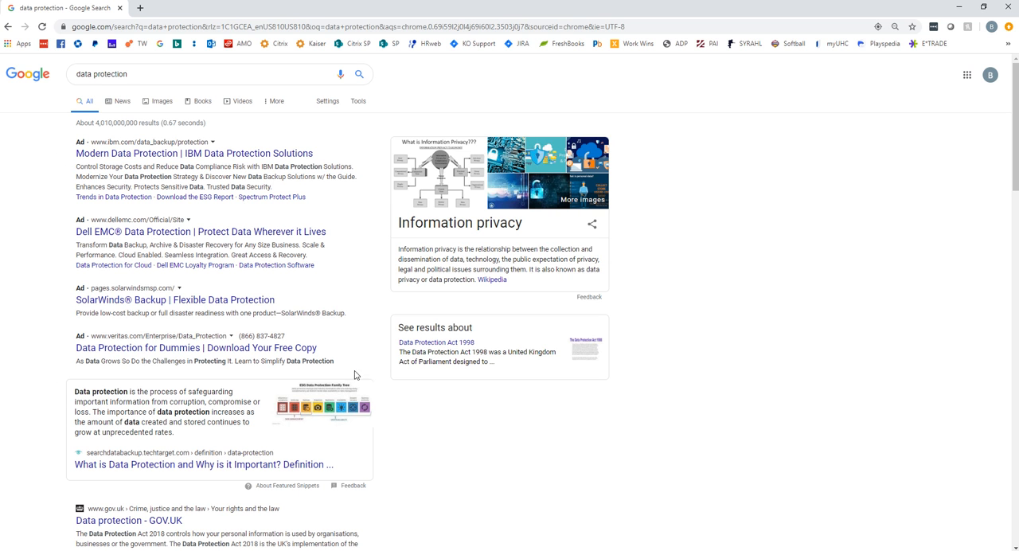
Return to the top of the results where the IBM, Dell EMC, SolarWinds and Veritas ads show
click(159, 73)
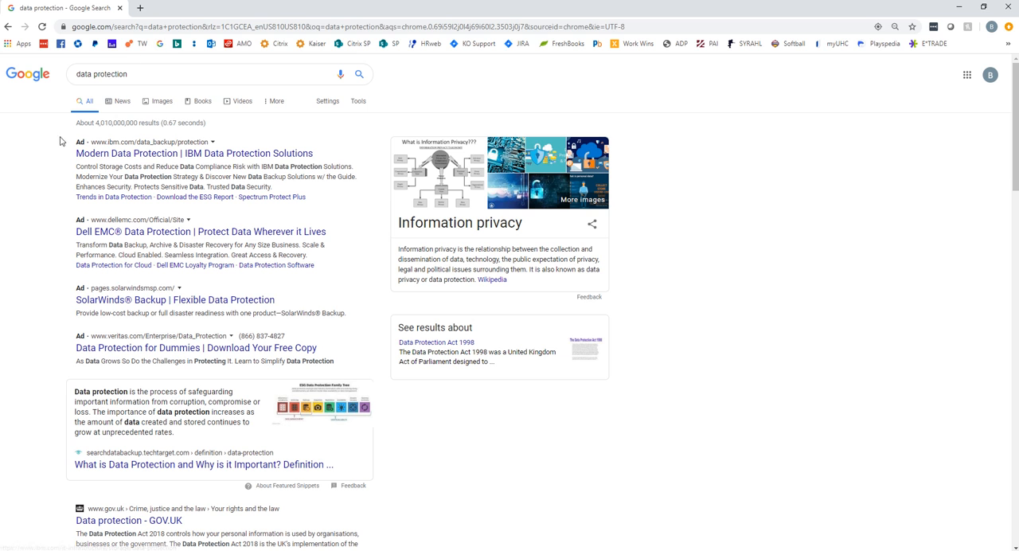
mouse_move(54, 191)
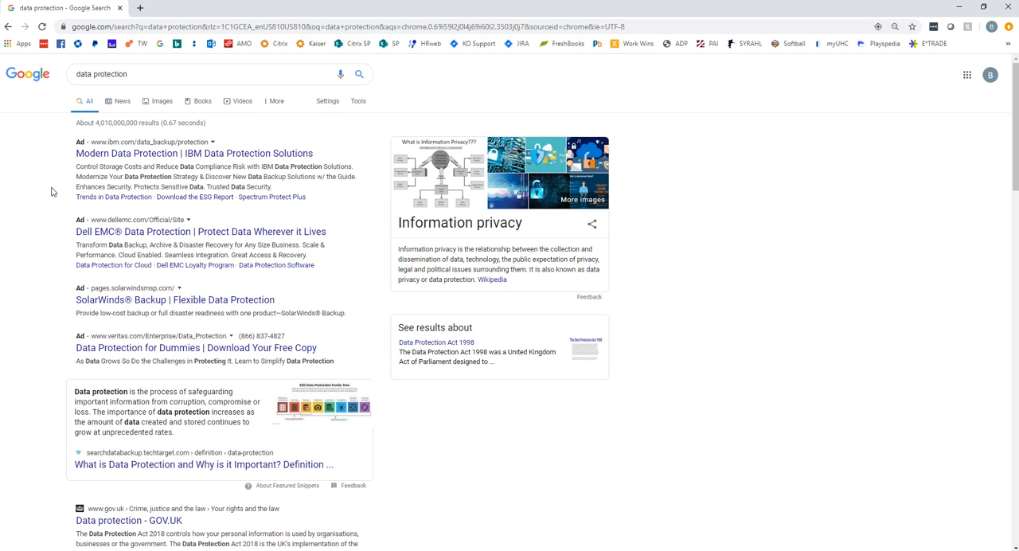
mouse_move(148, 359)
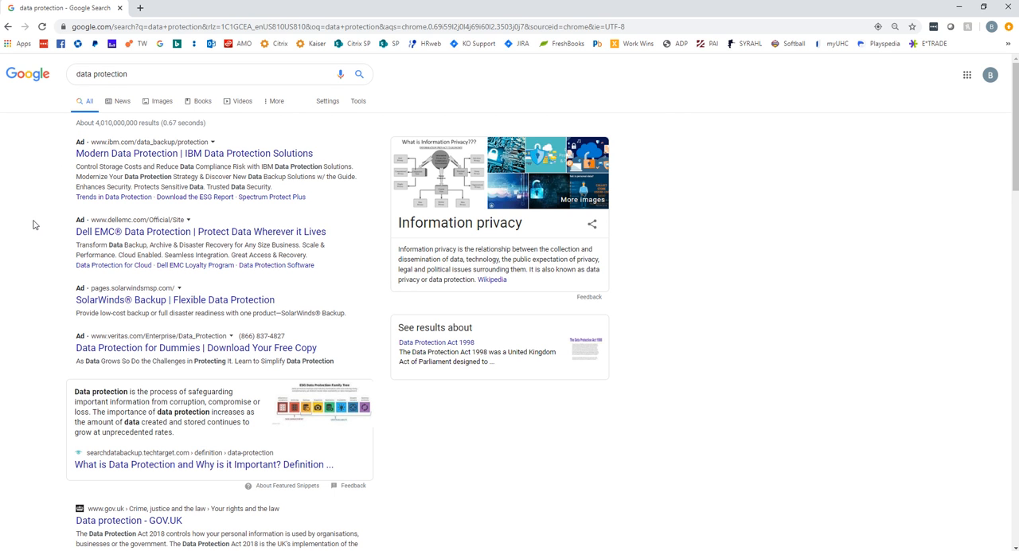
mouse_move(63, 162)
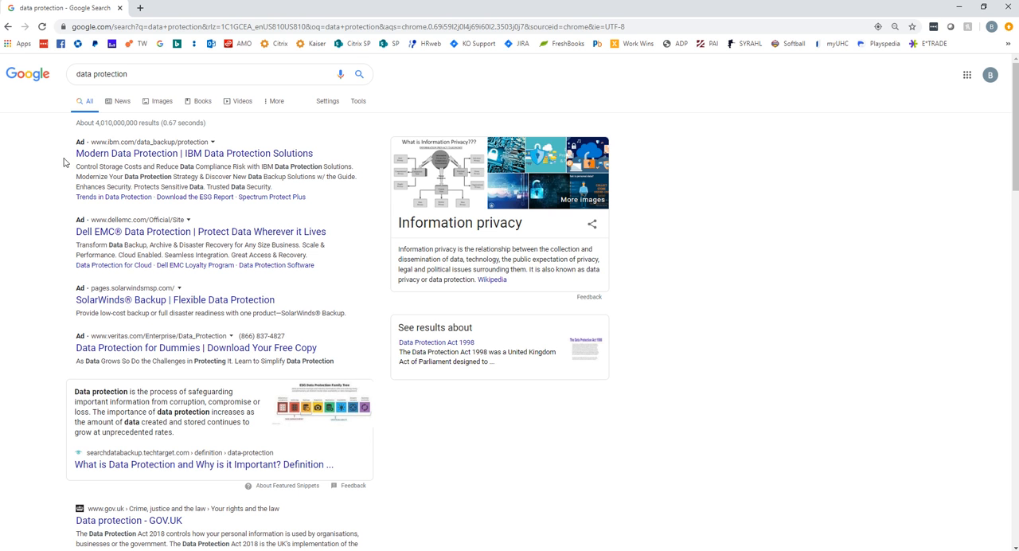
mouse_move(83, 178)
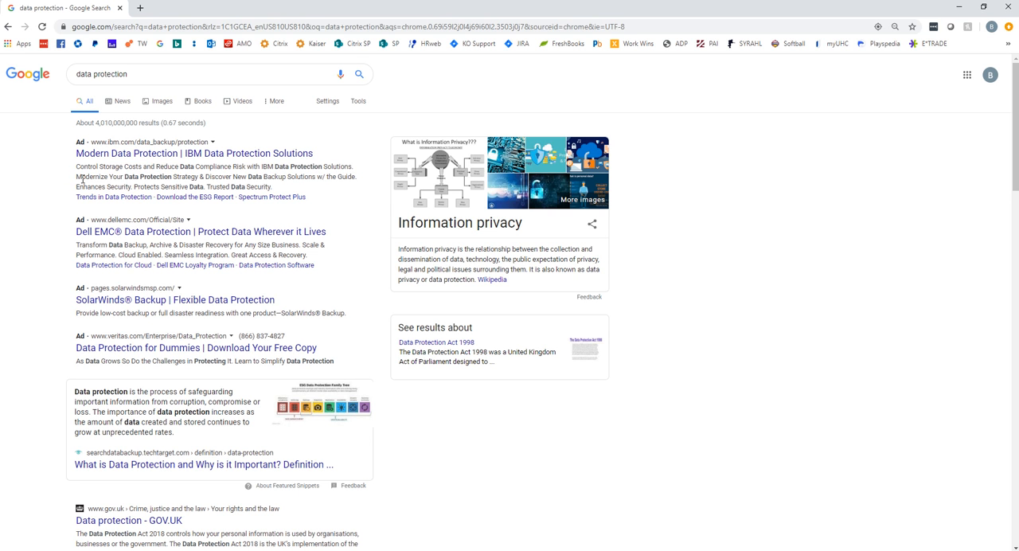
mouse_move(189, 177)
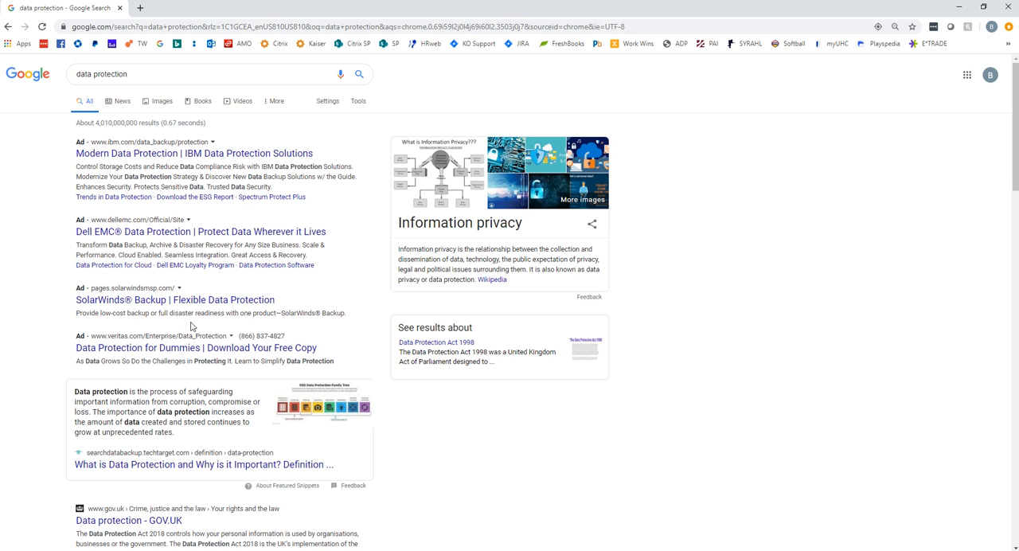
mouse_move(72, 248)
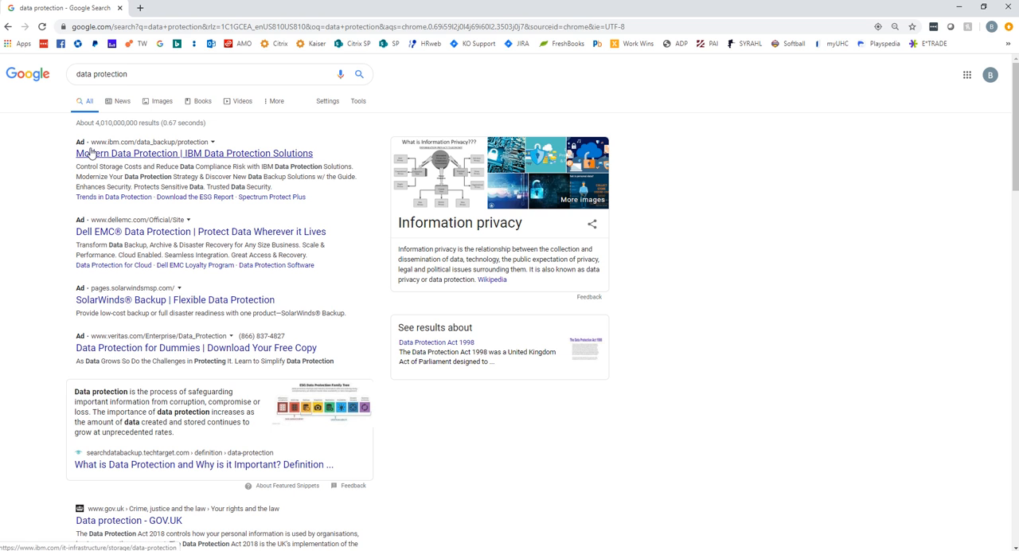
mouse_move(56, 156)
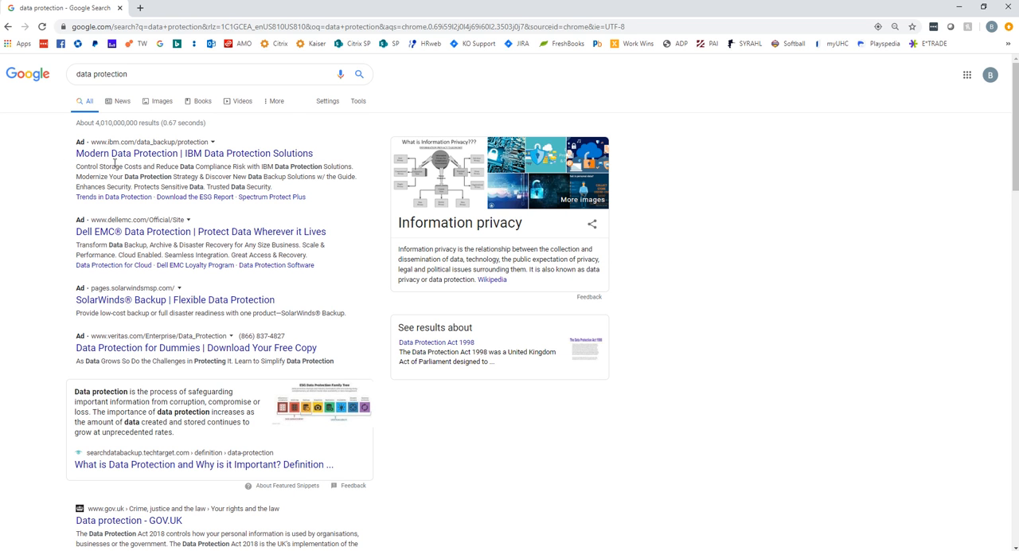
mouse_move(76, 153)
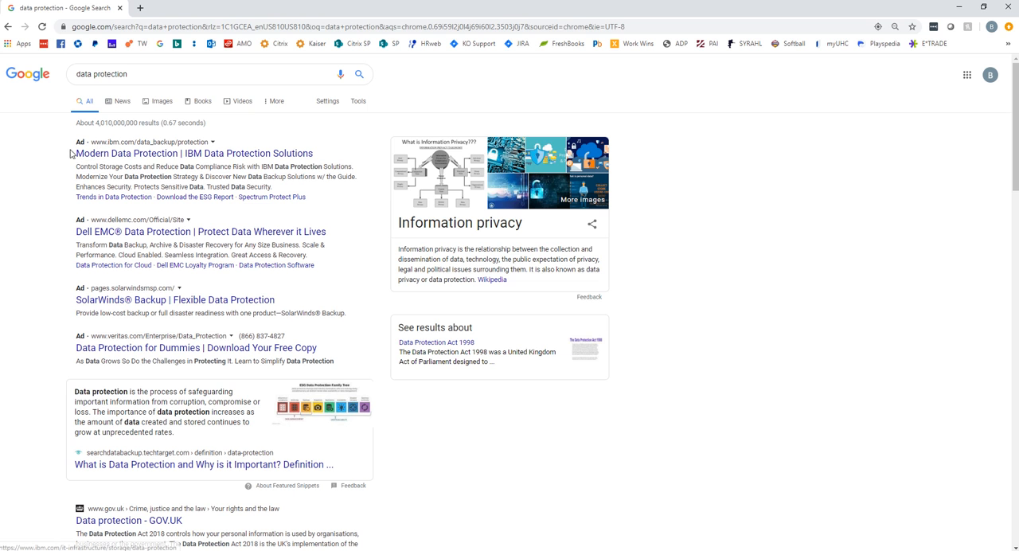
mouse_move(112, 242)
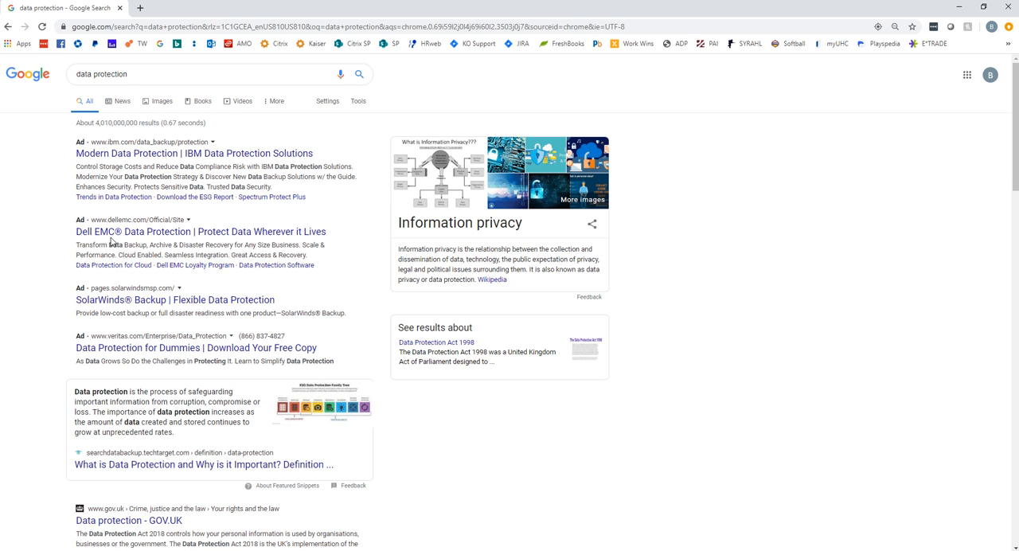
mouse_move(147, 312)
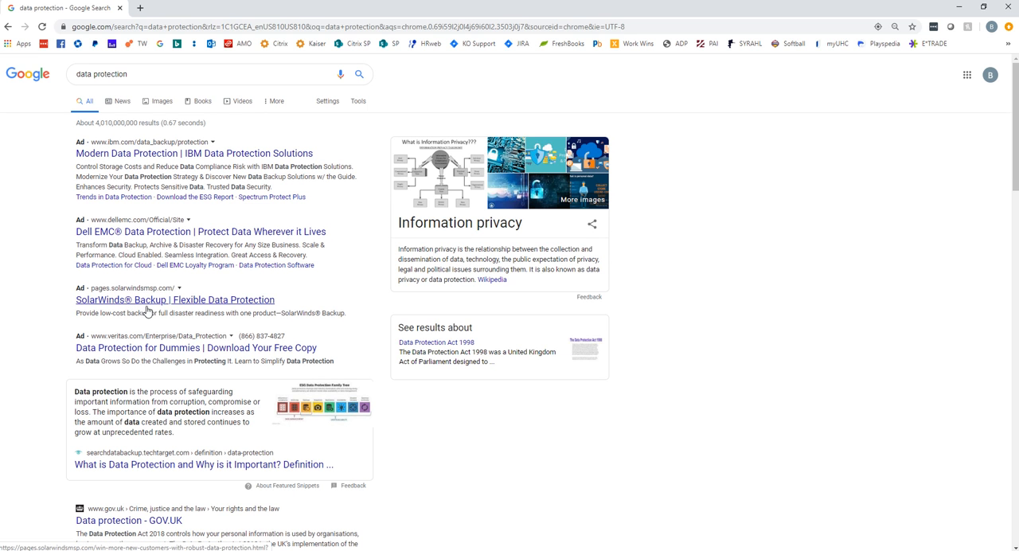